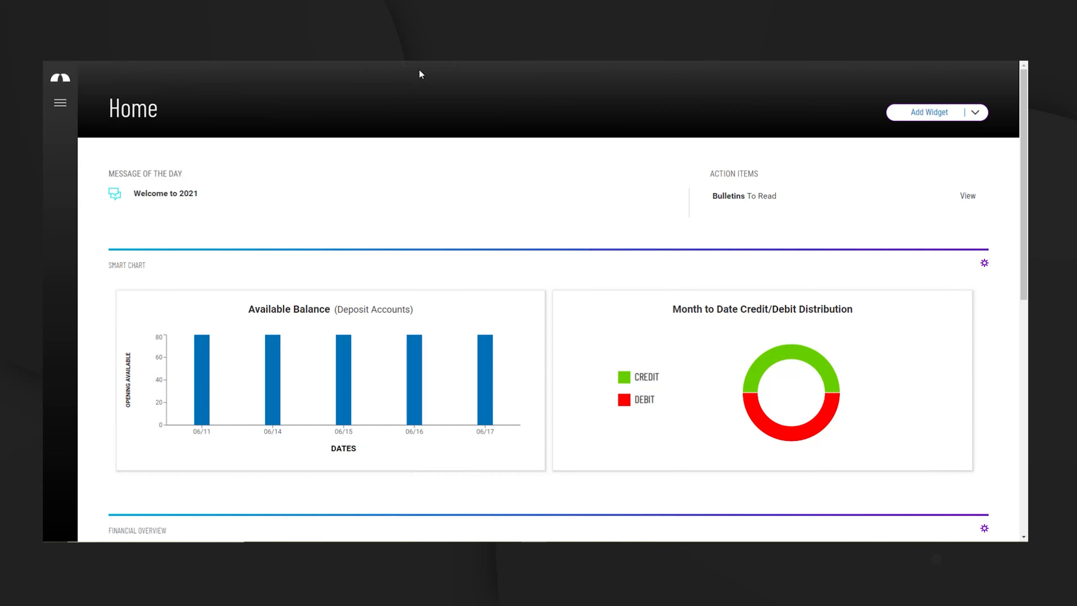
Open the main navigation menu from the Home dashboard
{"action": "left_click", "coordinate": [60, 103]}
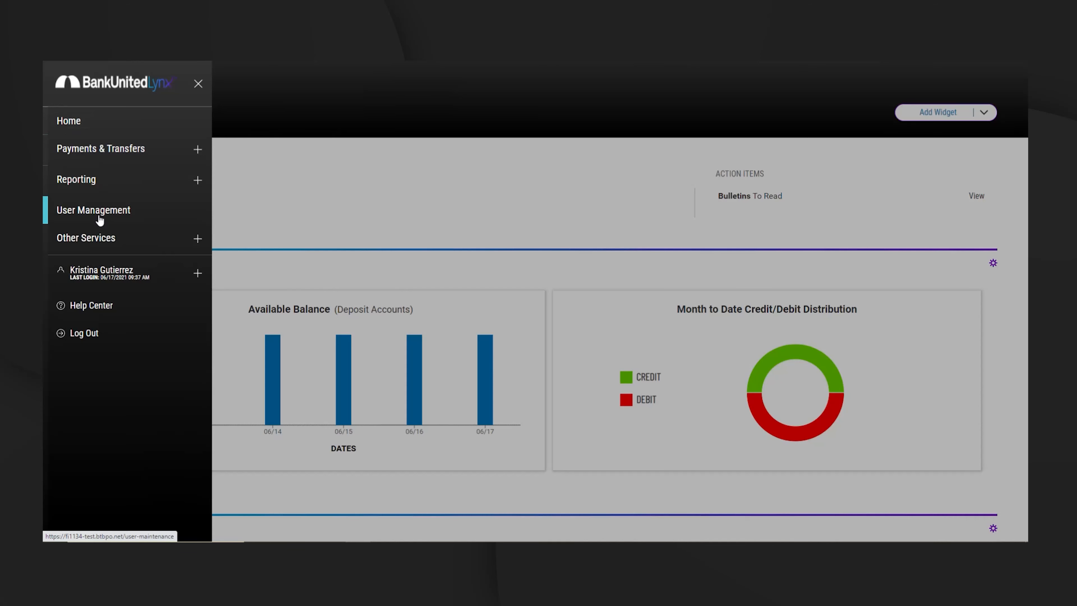
Go to User Management and review the first user's row actions, then dismiss them
{"action": "left_click", "coordinate": [93, 211]}
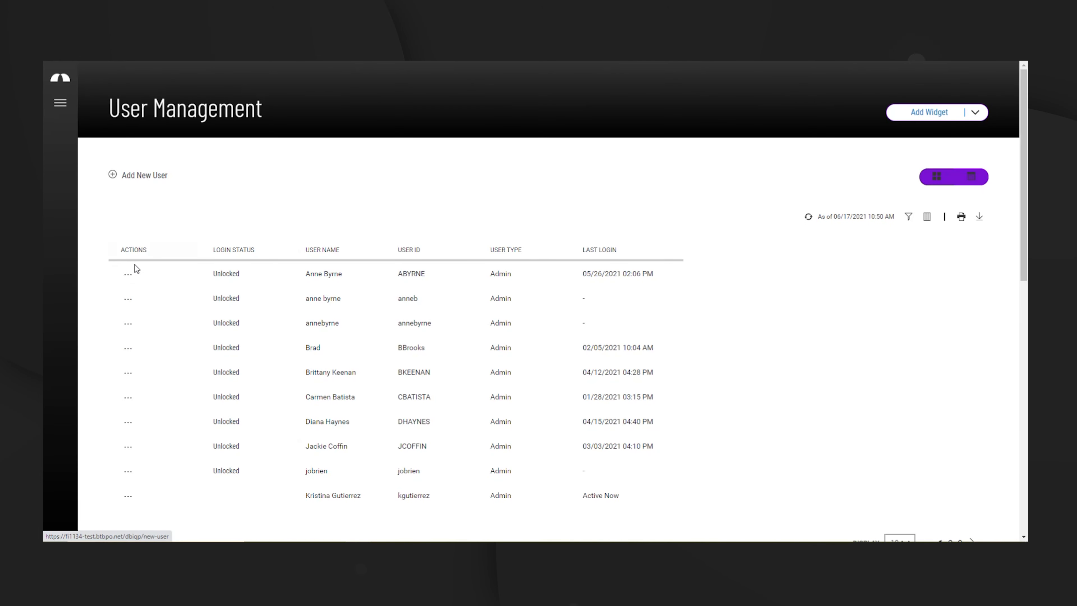
{"action": "left_click", "coordinate": [128, 274]}
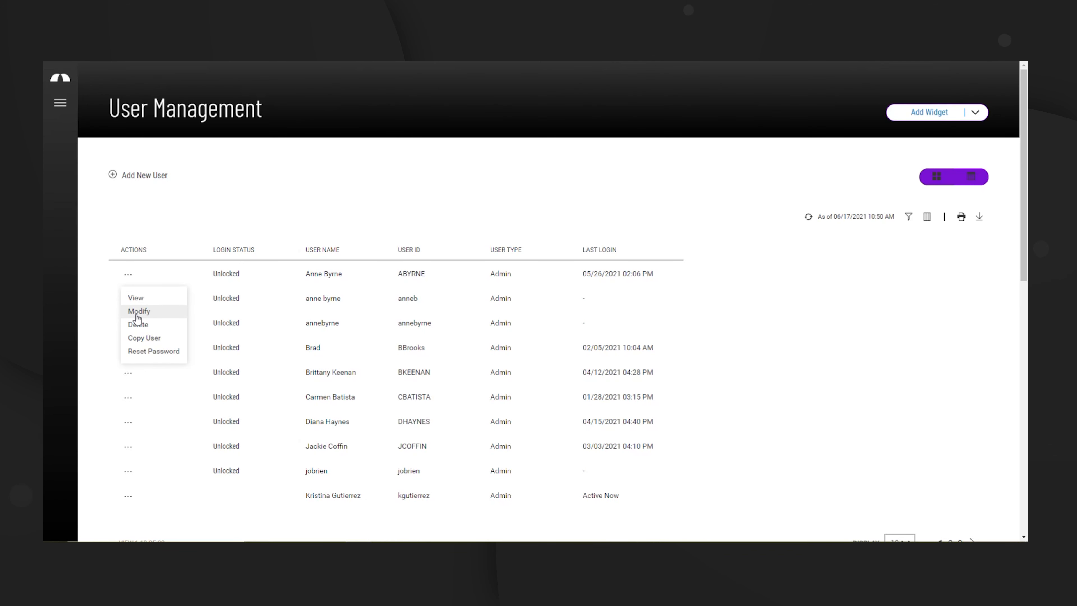
{"action": "mouse_move", "coordinate": [135, 344]}
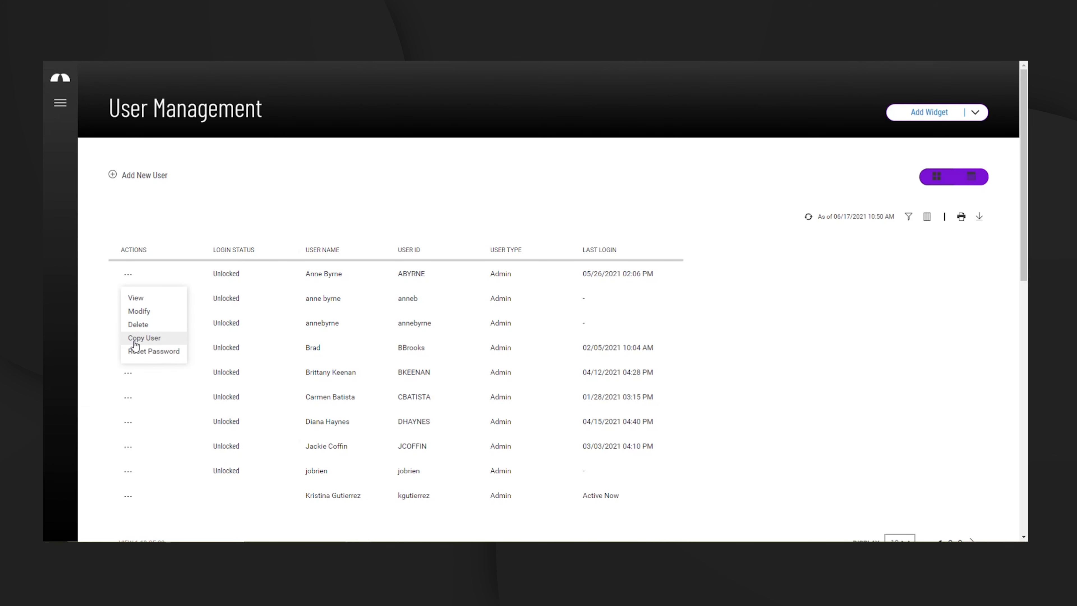
{"action": "mouse_move", "coordinate": [132, 352]}
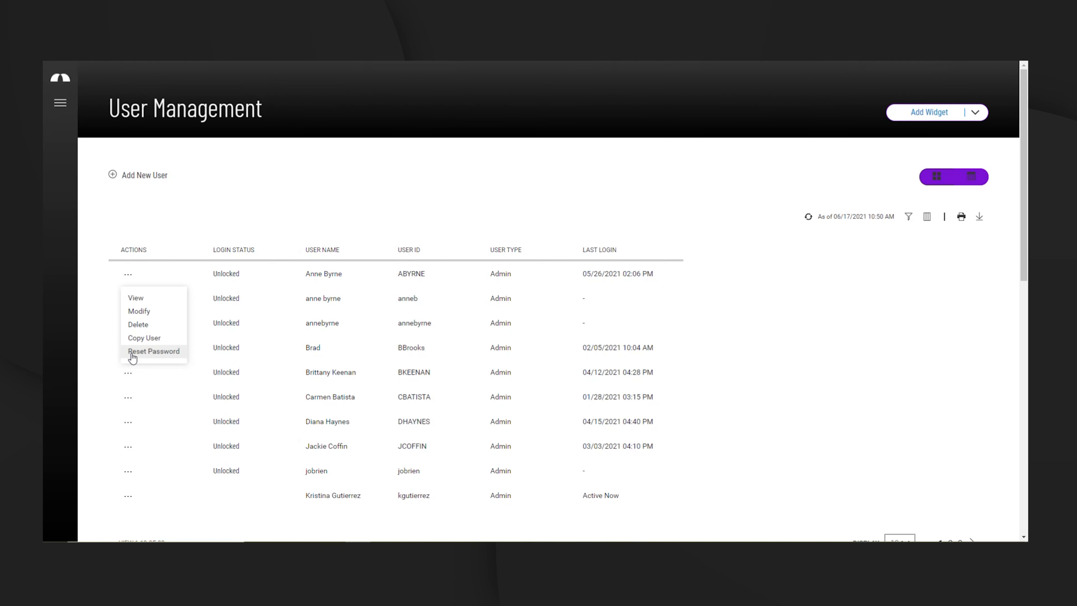
{"action": "left_click", "coordinate": [885, 313]}
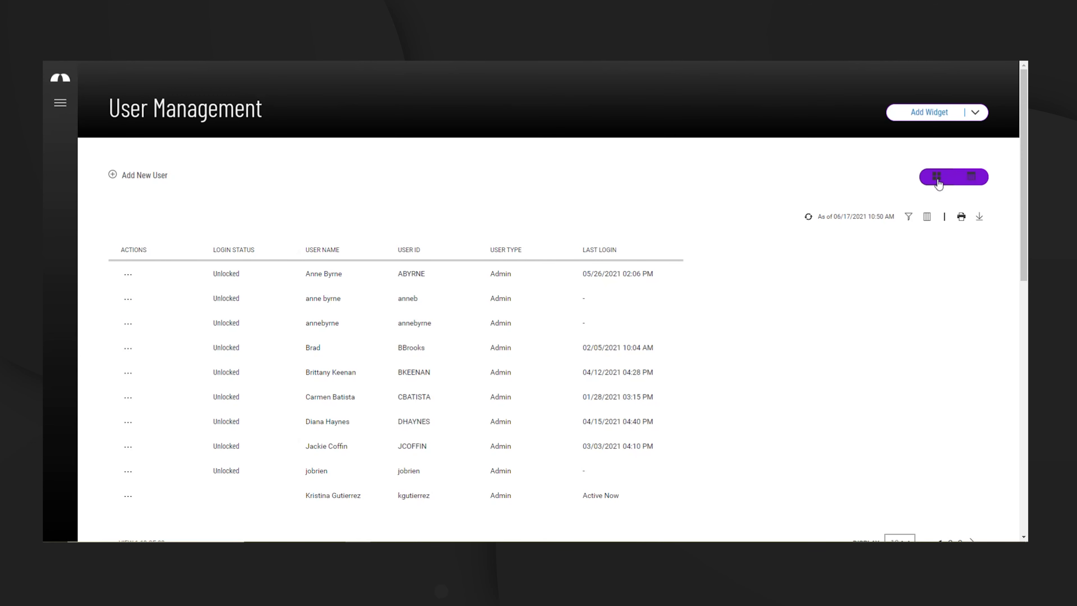
{"action": "left_click", "coordinate": [934, 177]}
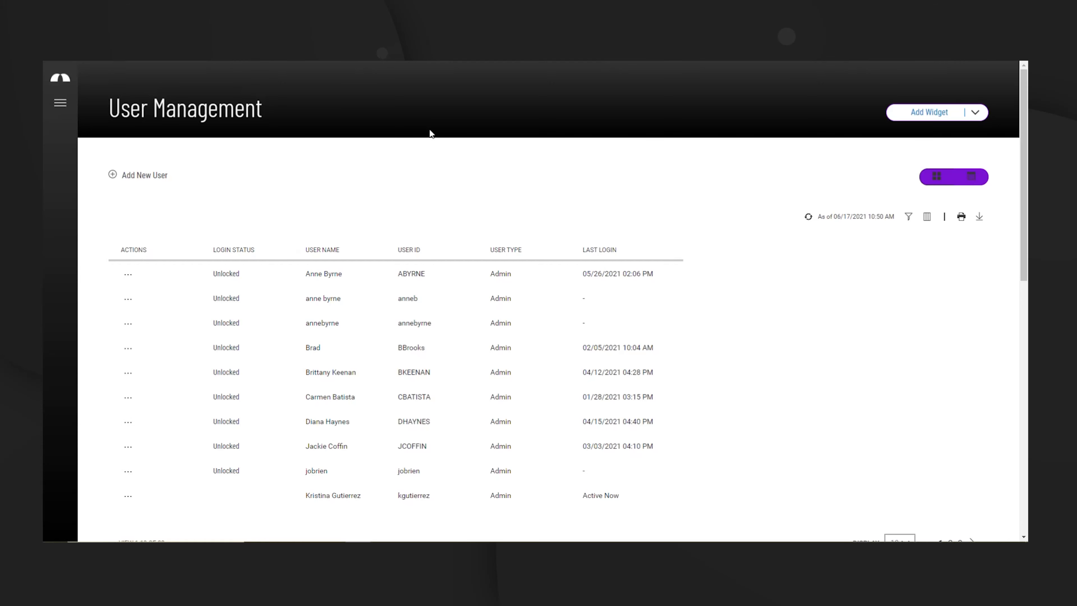
Add a new user with ID, name and contact 'Test', a test email and phone 305-3005
{"action": "left_click", "coordinate": [144, 174]}
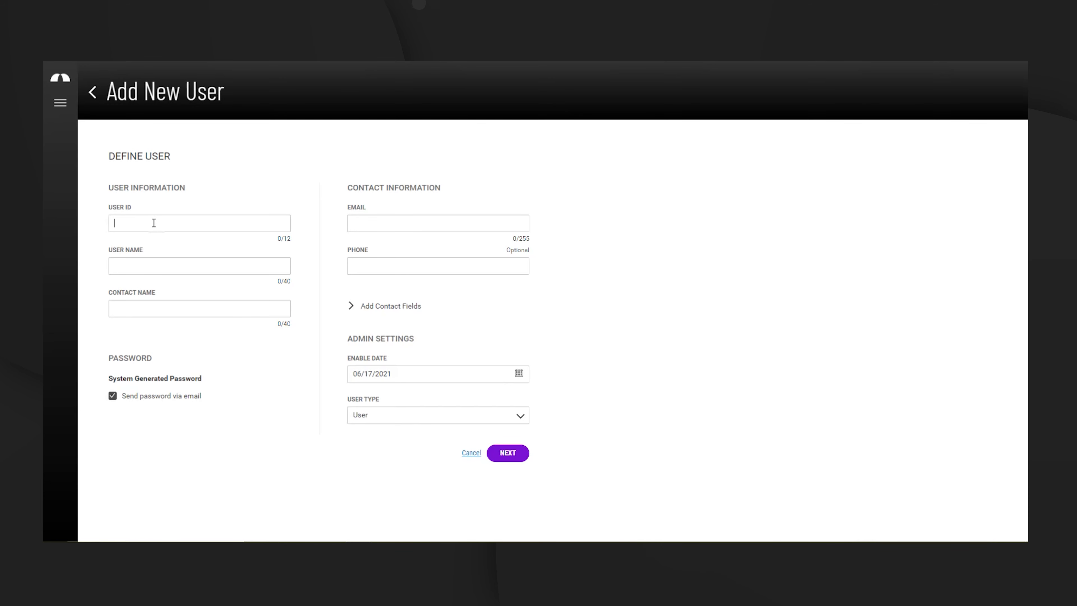
{"action": "type", "text": "Test"}
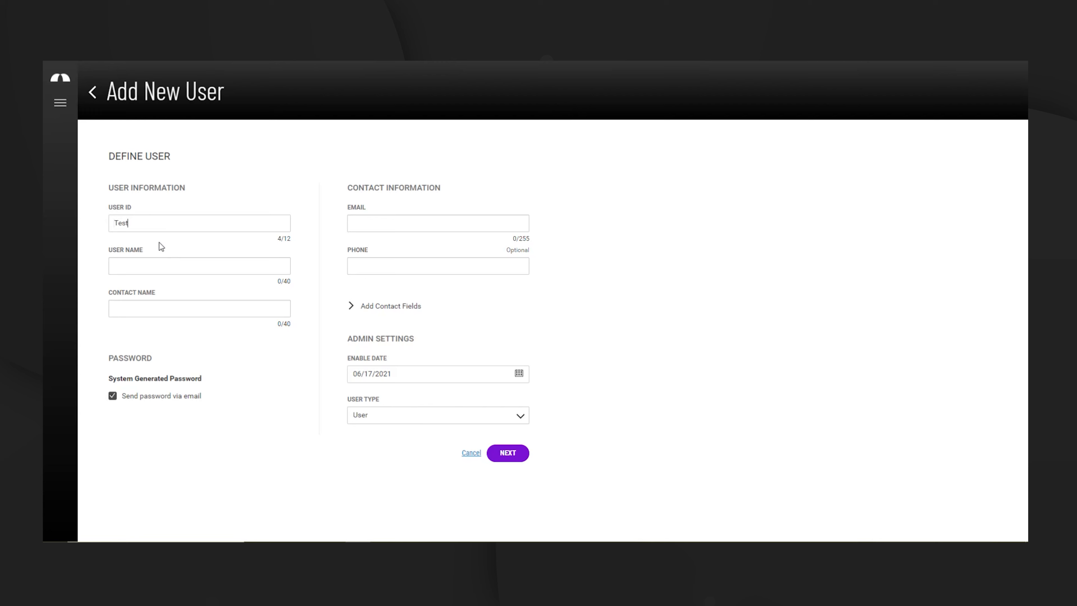
{"action": "type", "text": "Test"}
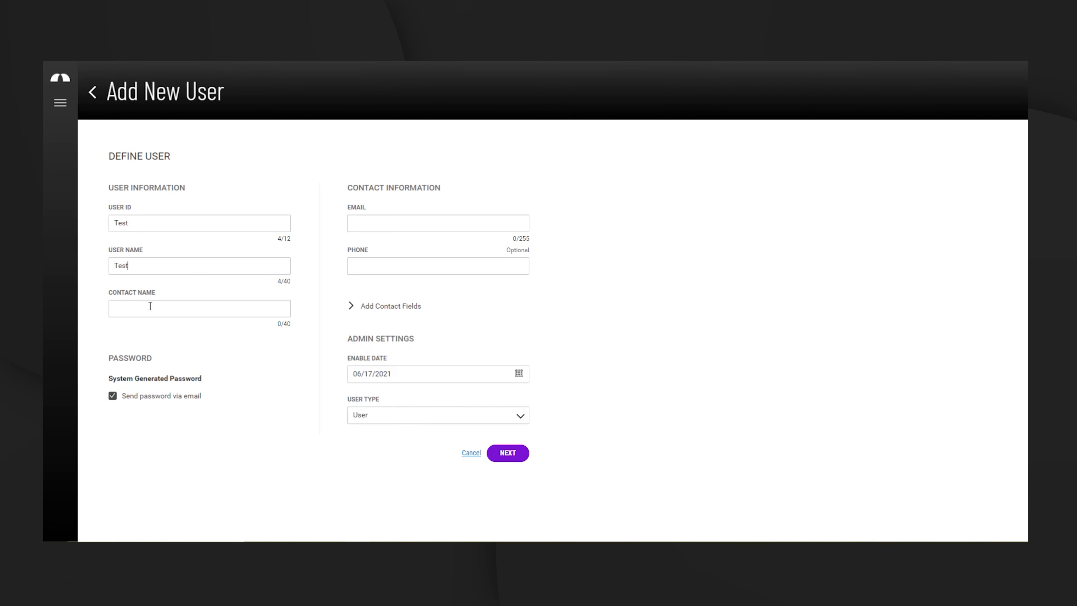
{"action": "type", "text": "Test"}
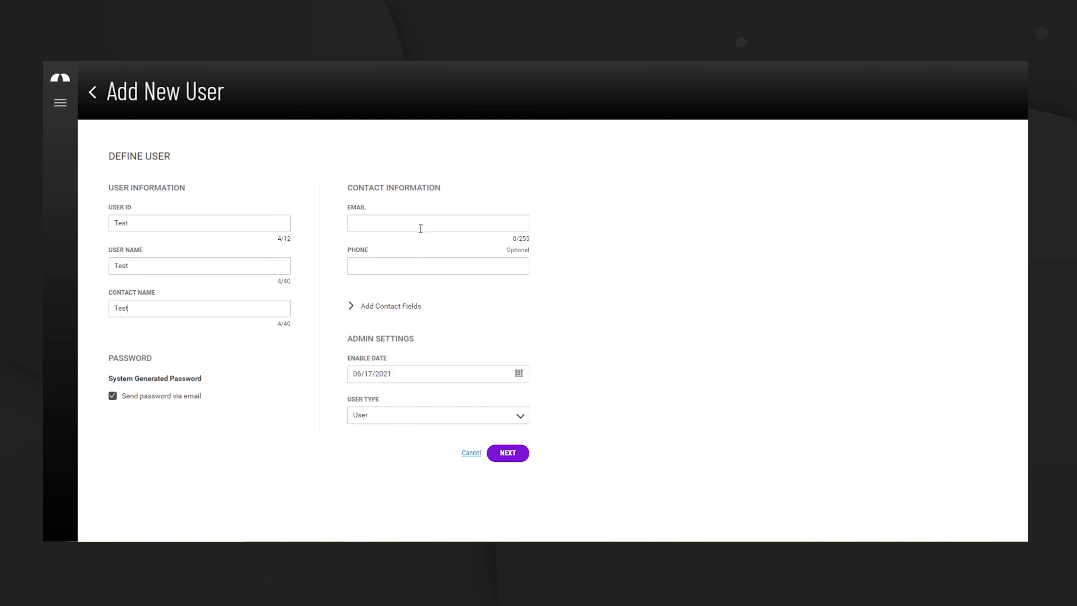
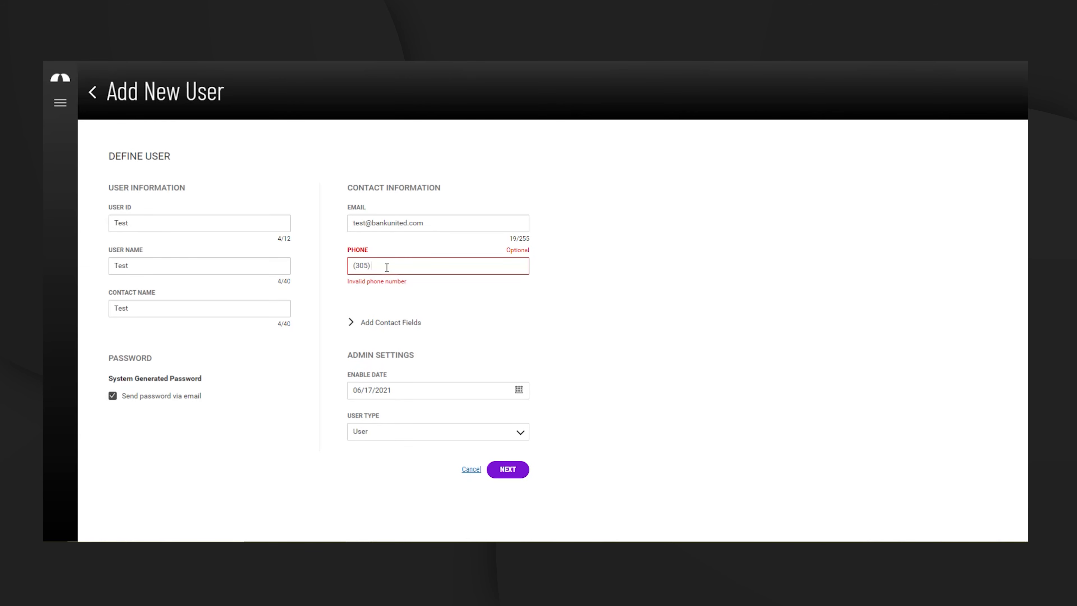
{"action": "type", "text": "305-3005"}
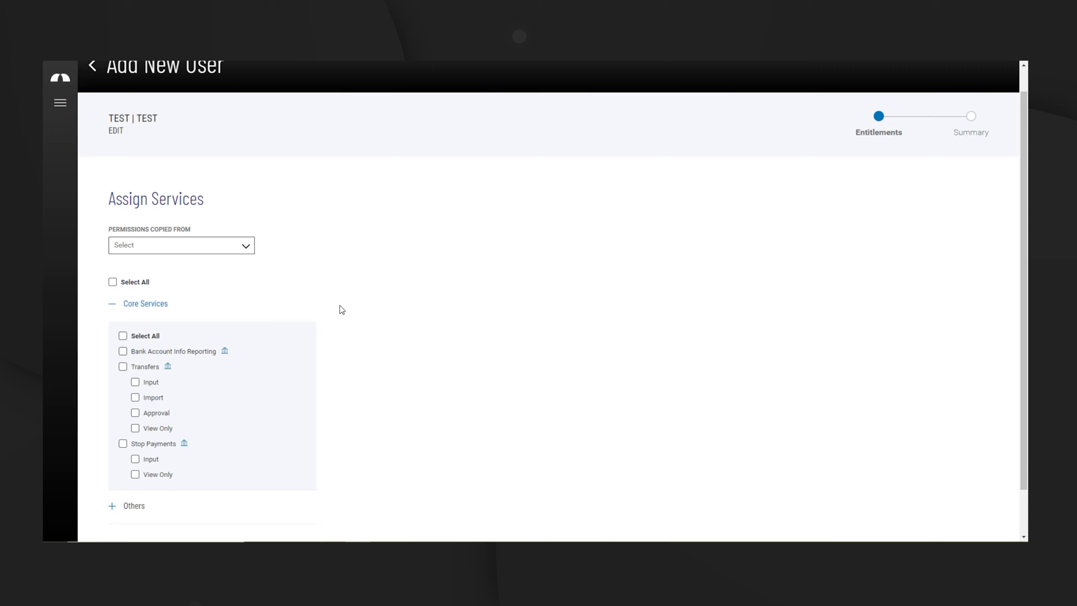
Grant all core services to Test, applied to chosen accounts only, and continue
{"action": "scroll", "scroll_direction": "down", "scroll_amount": 3}
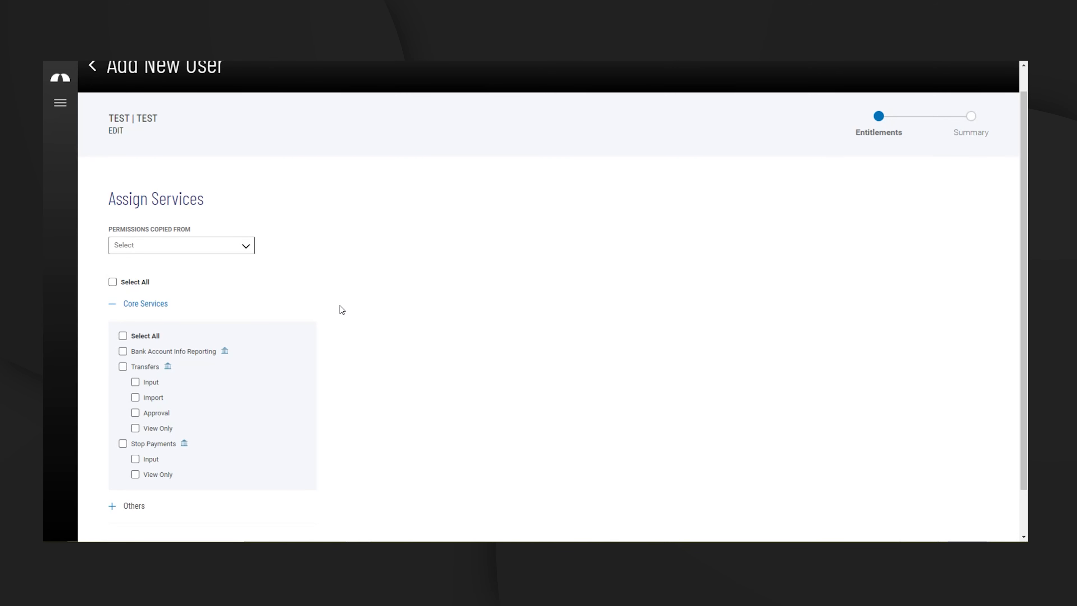
{"action": "mouse_move", "coordinate": [180, 344]}
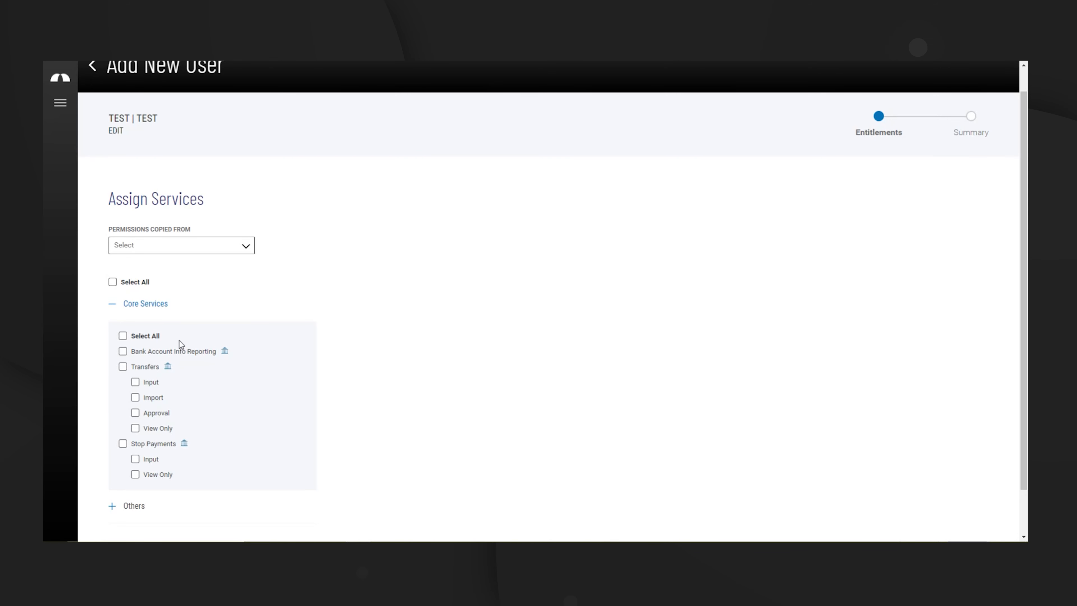
{"action": "left_click", "coordinate": [123, 337]}
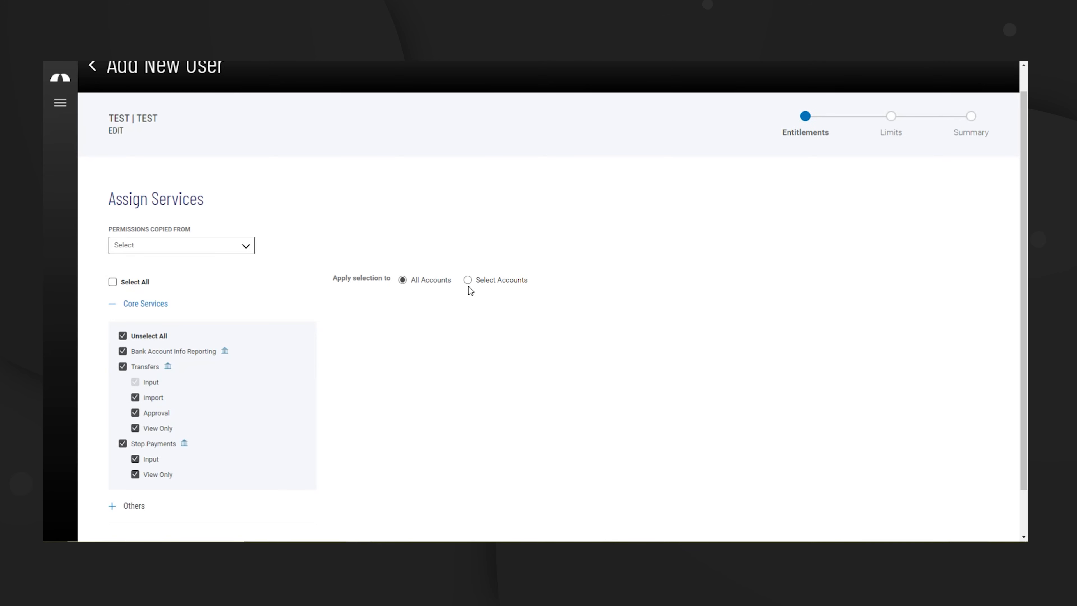
{"action": "left_click", "coordinate": [468, 279]}
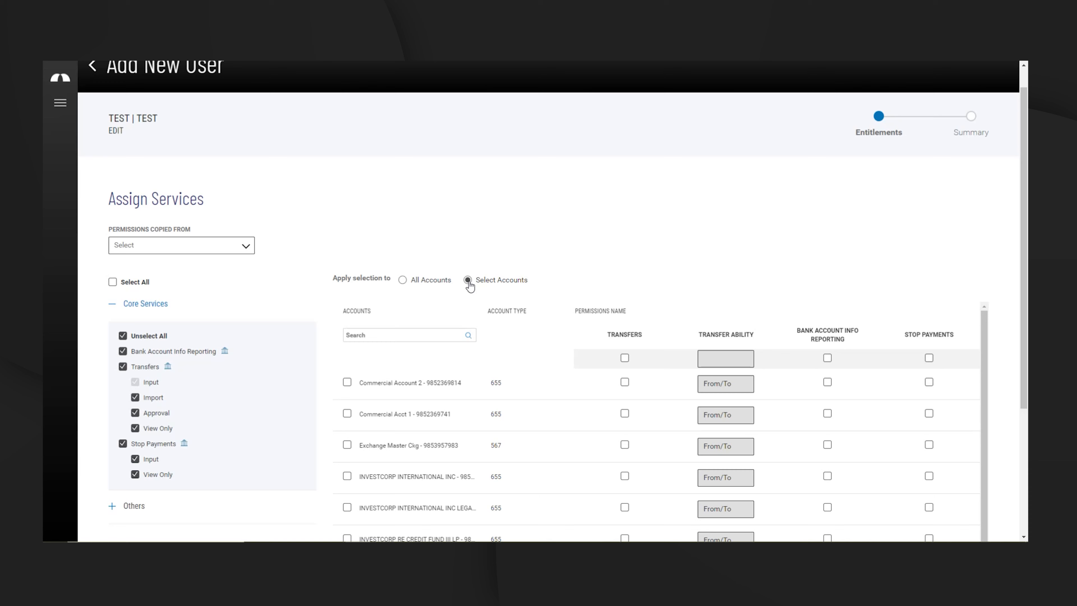
{"action": "mouse_move", "coordinate": [403, 286]}
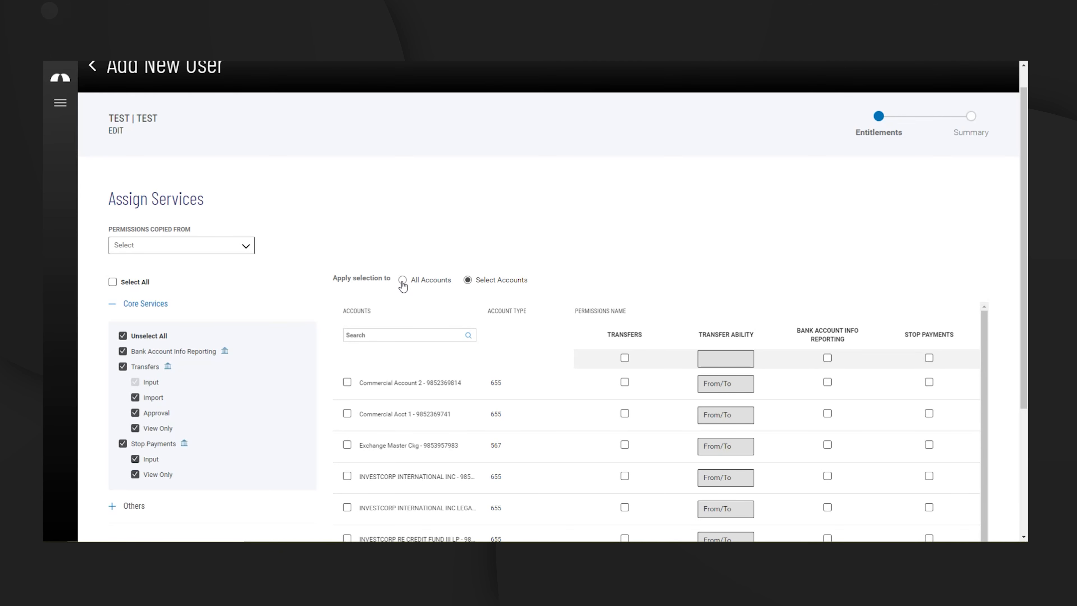
{"action": "mouse_move", "coordinate": [400, 318]}
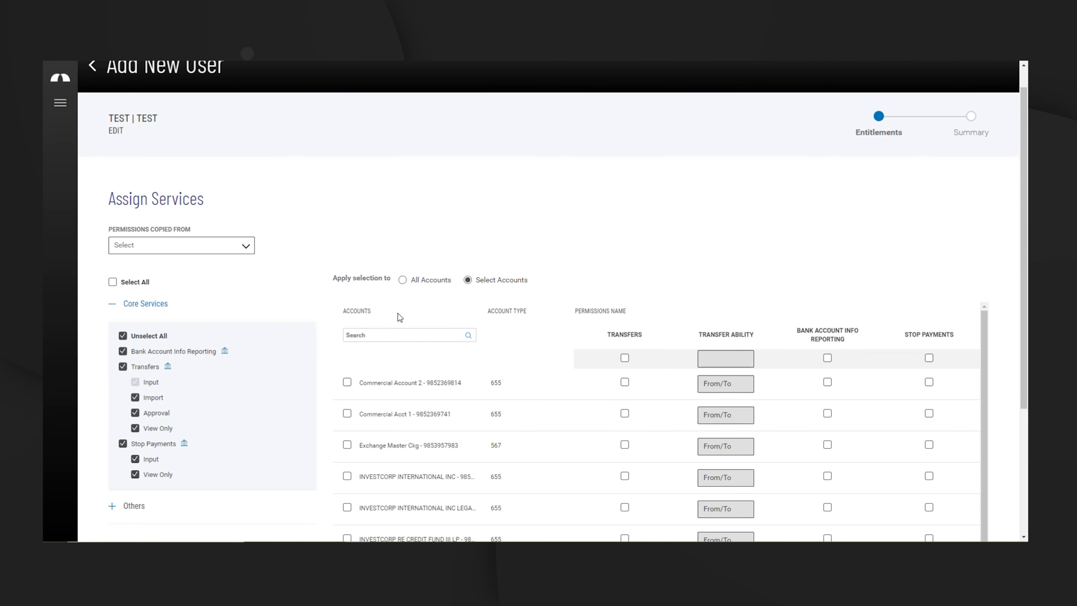
{"action": "scroll", "scroll_direction": "down", "scroll_amount": 3}
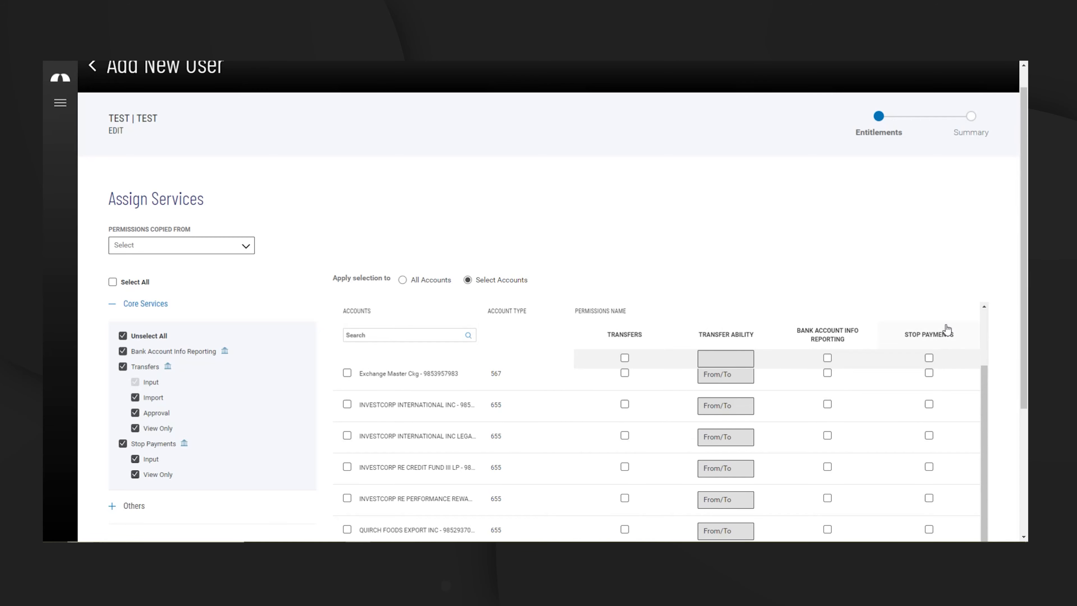
{"action": "scroll", "scroll_direction": "down", "scroll_amount": 3}
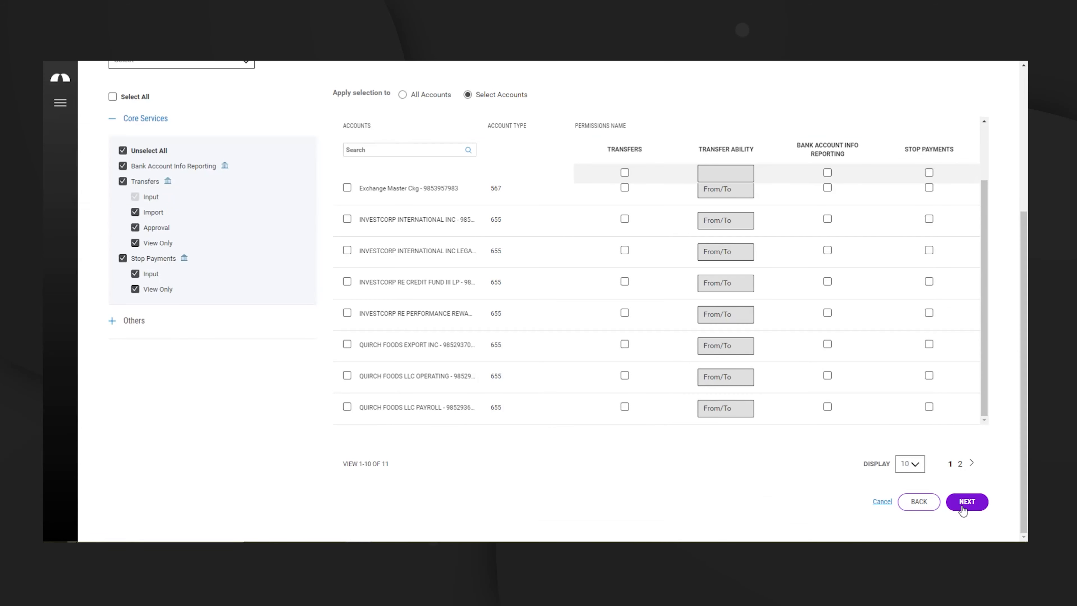
{"action": "left_click", "coordinate": [967, 502]}
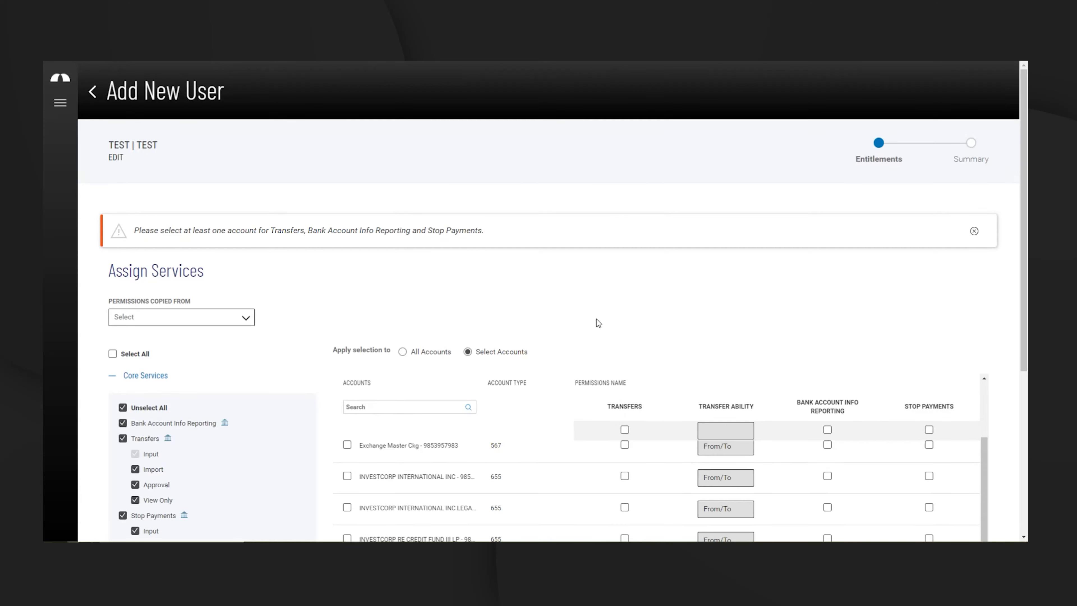
Permit the Exchange Master Ckg account, accept default limits and reach the summary
{"action": "scroll", "scroll_direction": "down", "scroll_amount": 3}
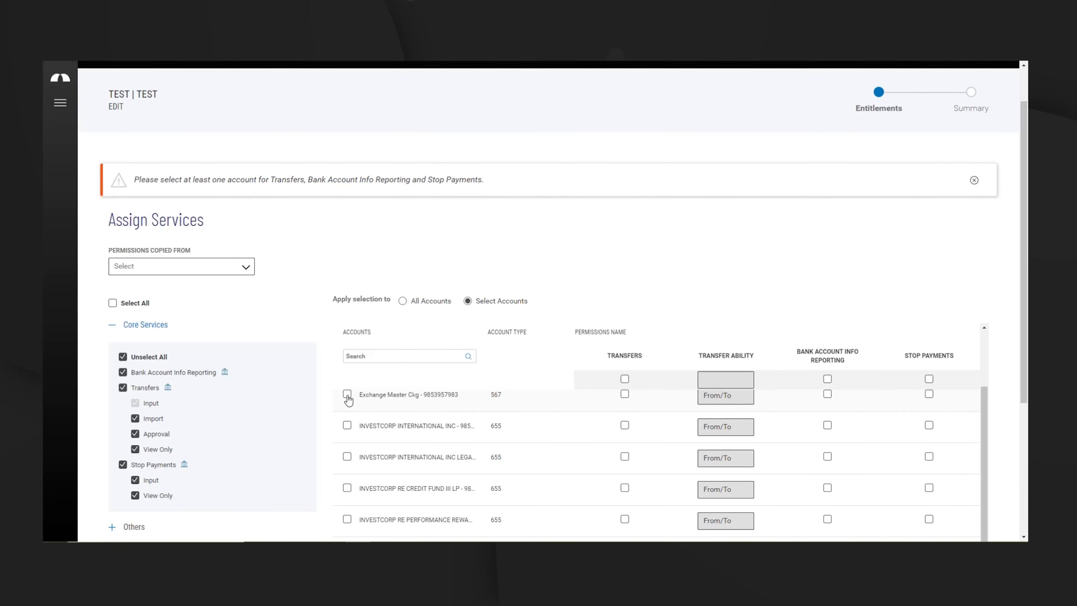
{"action": "left_click", "coordinate": [348, 398]}
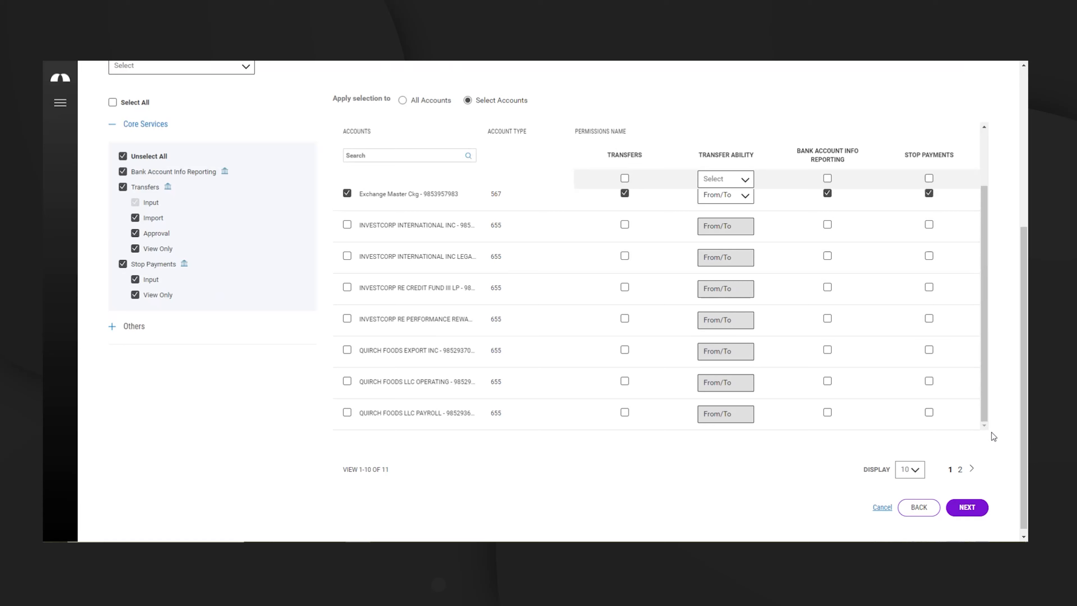
{"action": "left_click", "coordinate": [966, 507]}
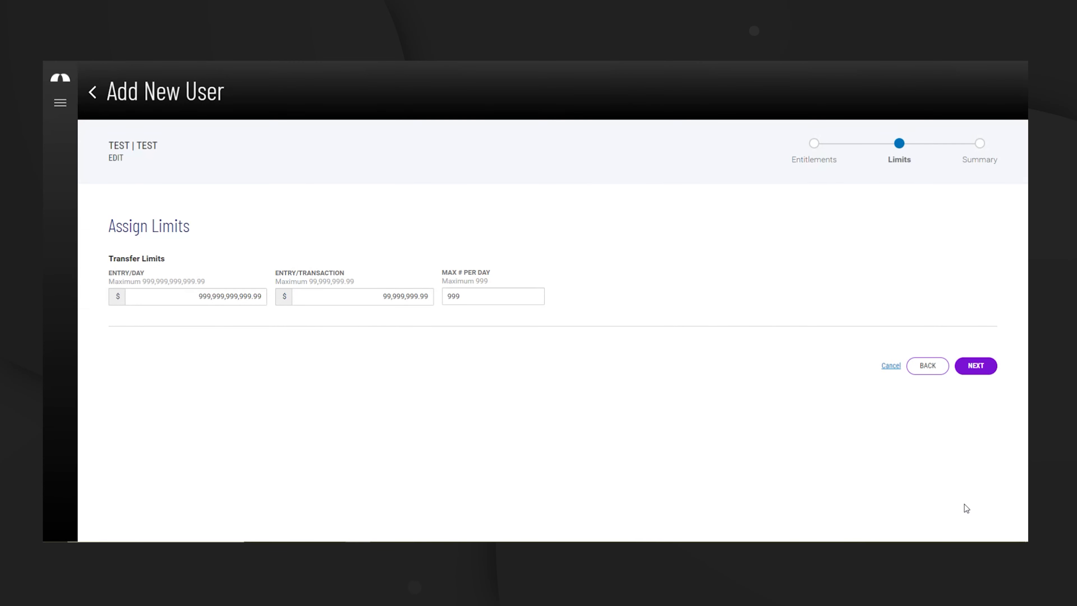
{"action": "mouse_move", "coordinate": [353, 356]}
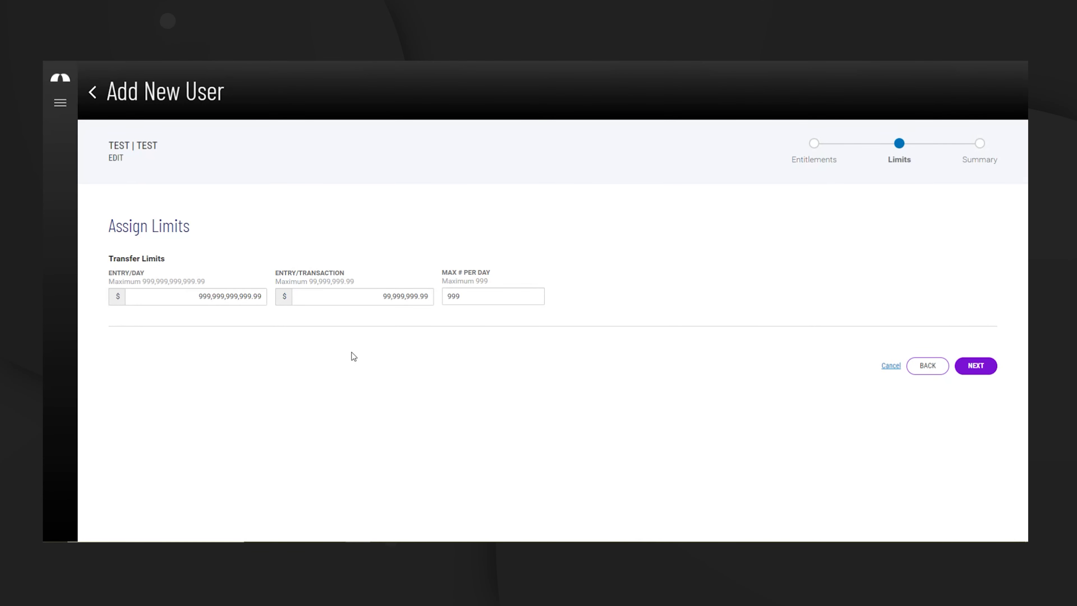
{"action": "mouse_move", "coordinate": [226, 330]}
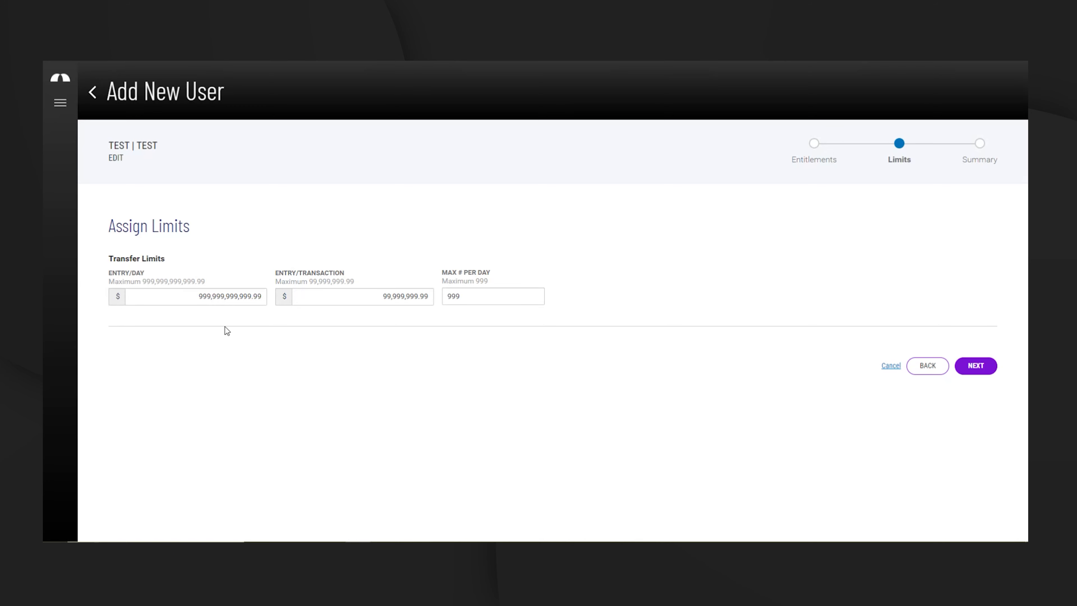
{"action": "left_click", "coordinate": [975, 365]}
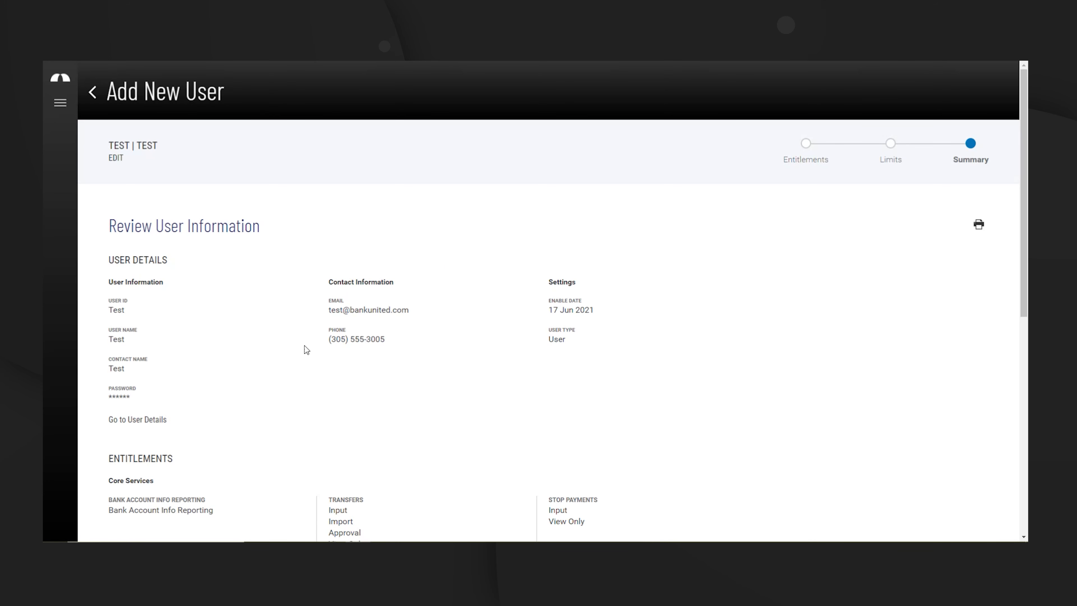
{"action": "mouse_move", "coordinate": [497, 412]}
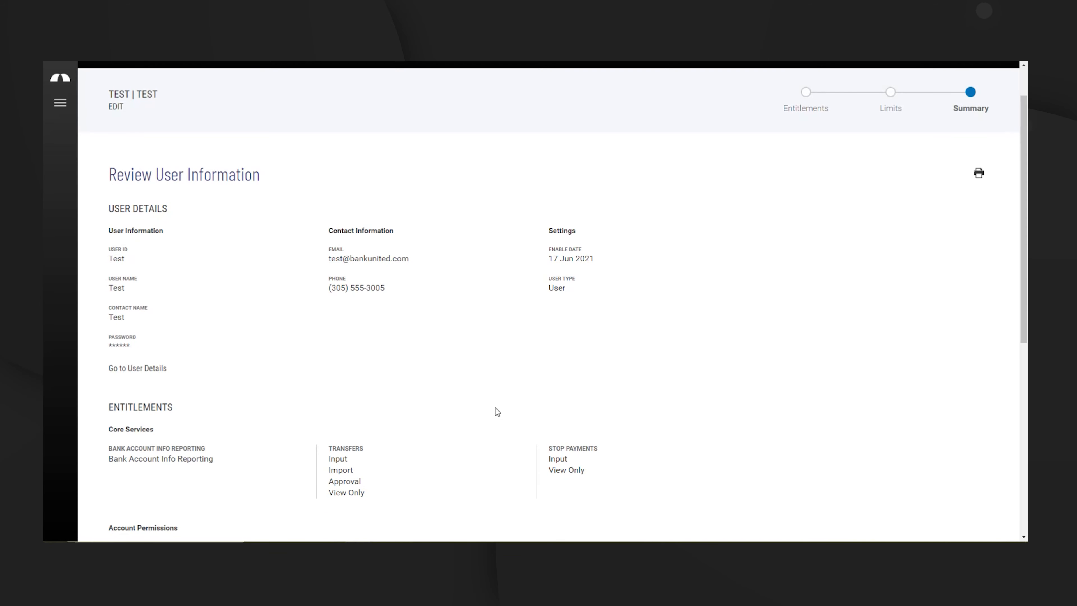
Review the user summary and save the new user Test
{"action": "scroll", "scroll_direction": "down", "scroll_amount": 3}
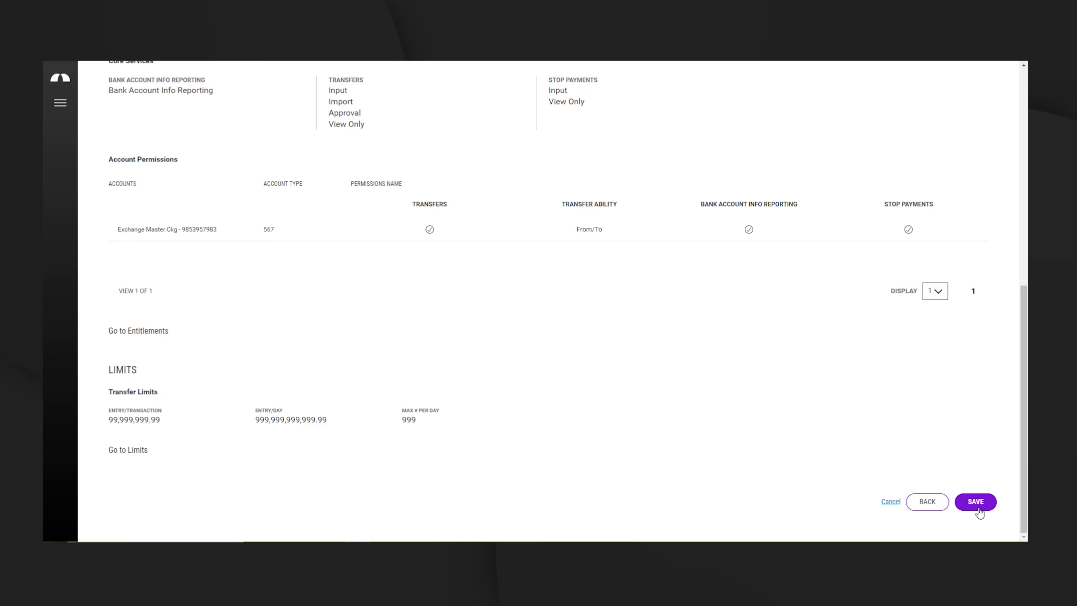
{"action": "left_click", "coordinate": [975, 501]}
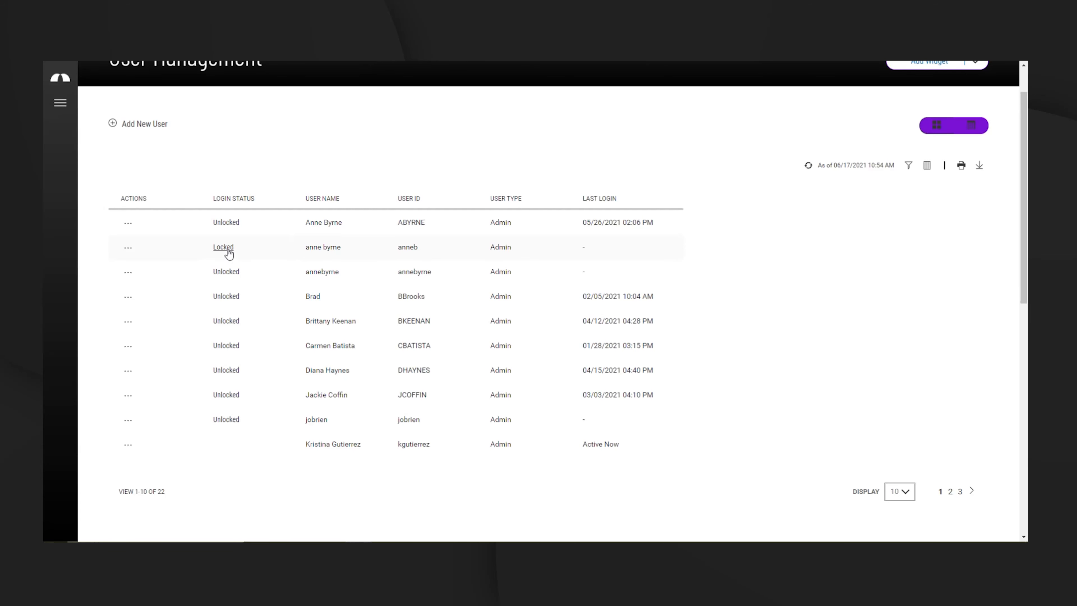
{"action": "mouse_move", "coordinate": [232, 256]}
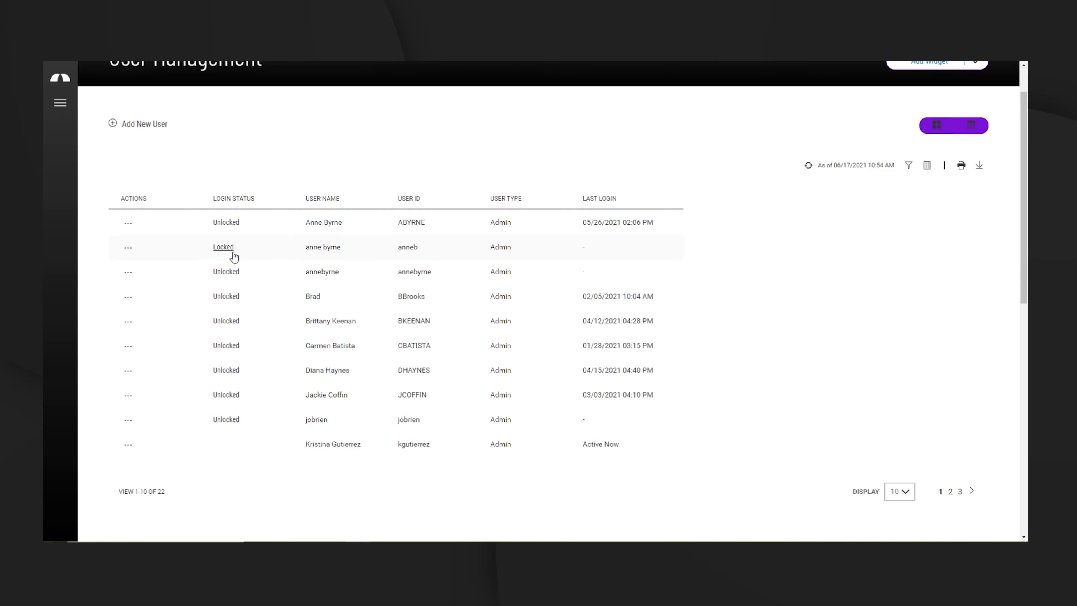
{"action": "left_click", "coordinate": [222, 247]}
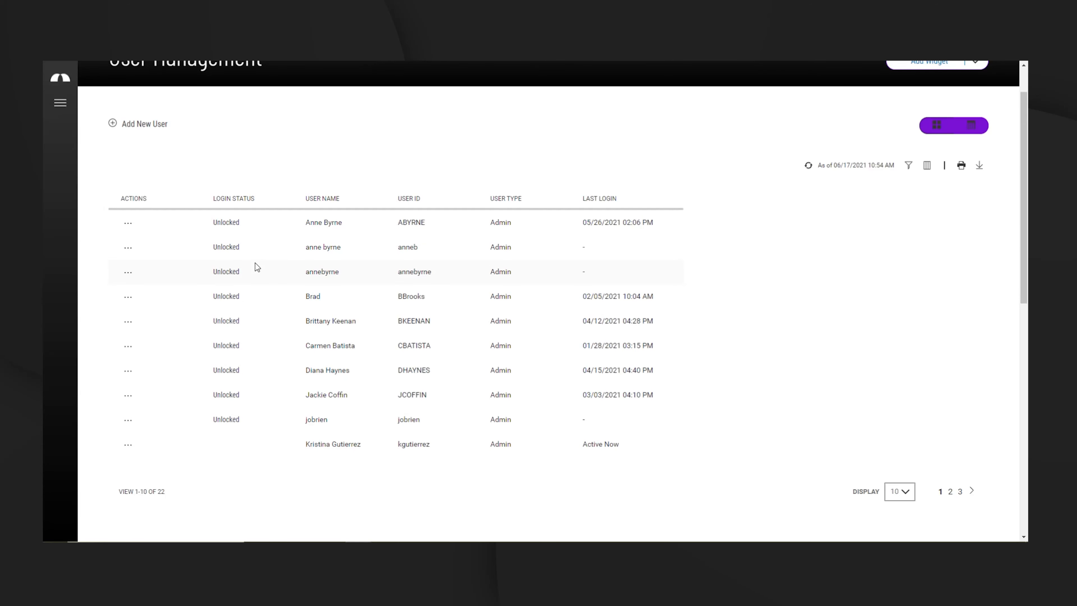
{"action": "left_click", "coordinate": [128, 247]}
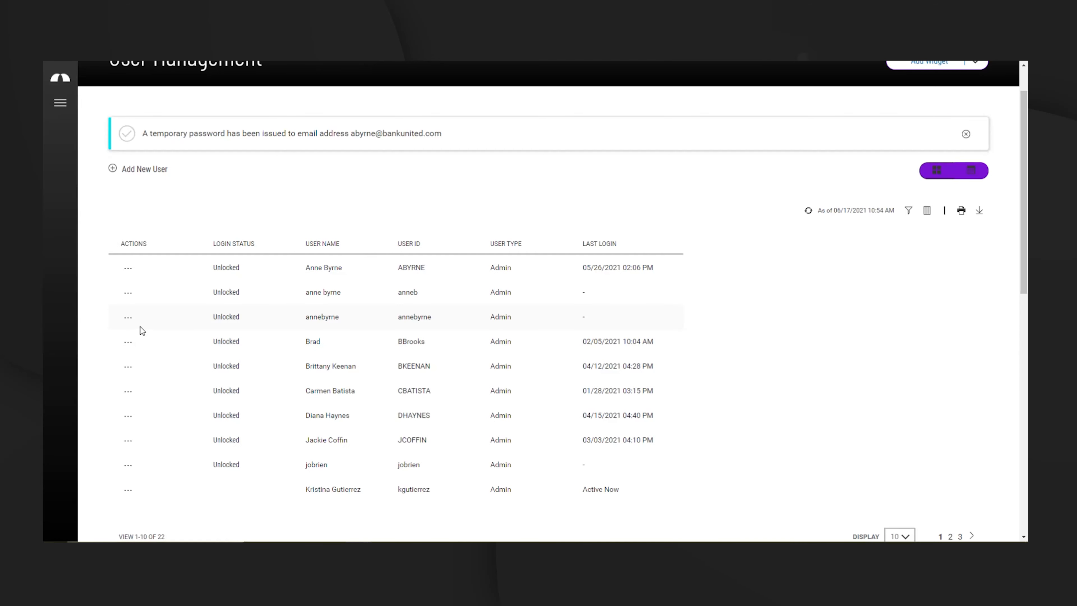
{"action": "mouse_move", "coordinate": [156, 333]}
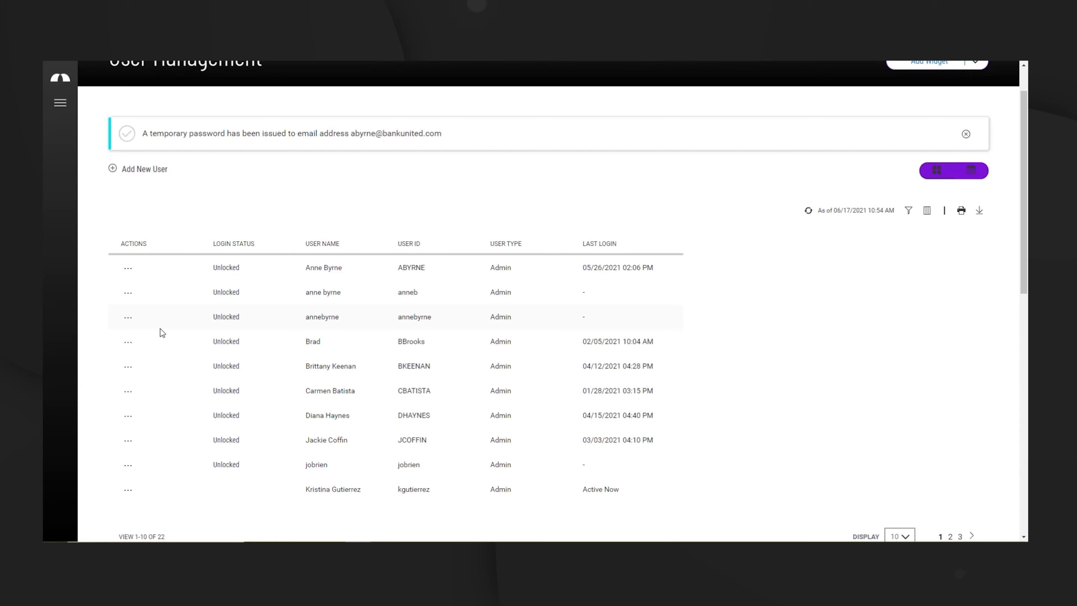
{"action": "mouse_move", "coordinate": [150, 318]}
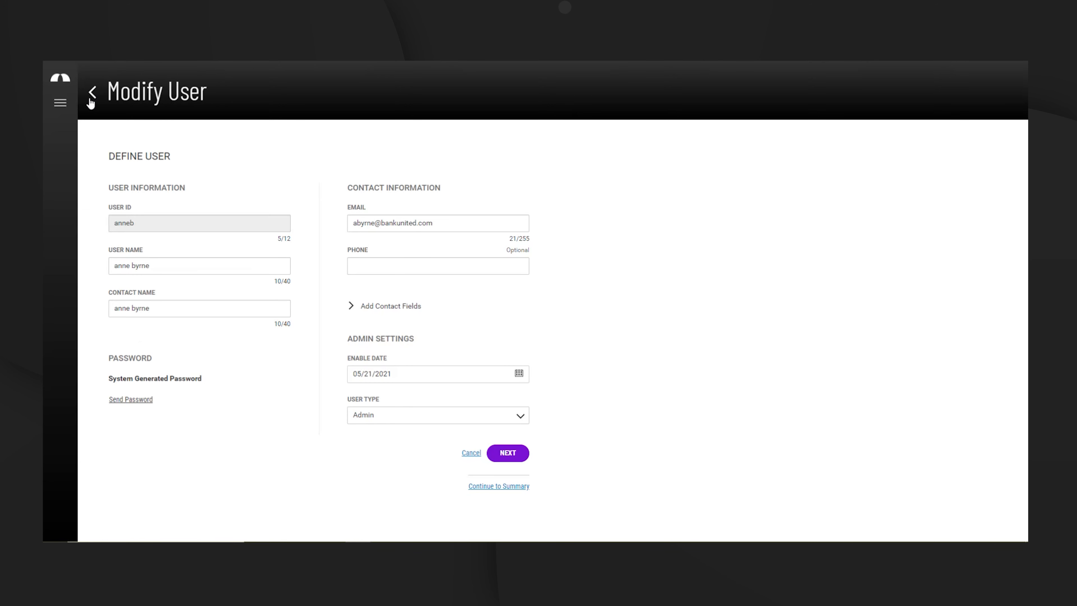
{"action": "left_click", "coordinate": [91, 91]}
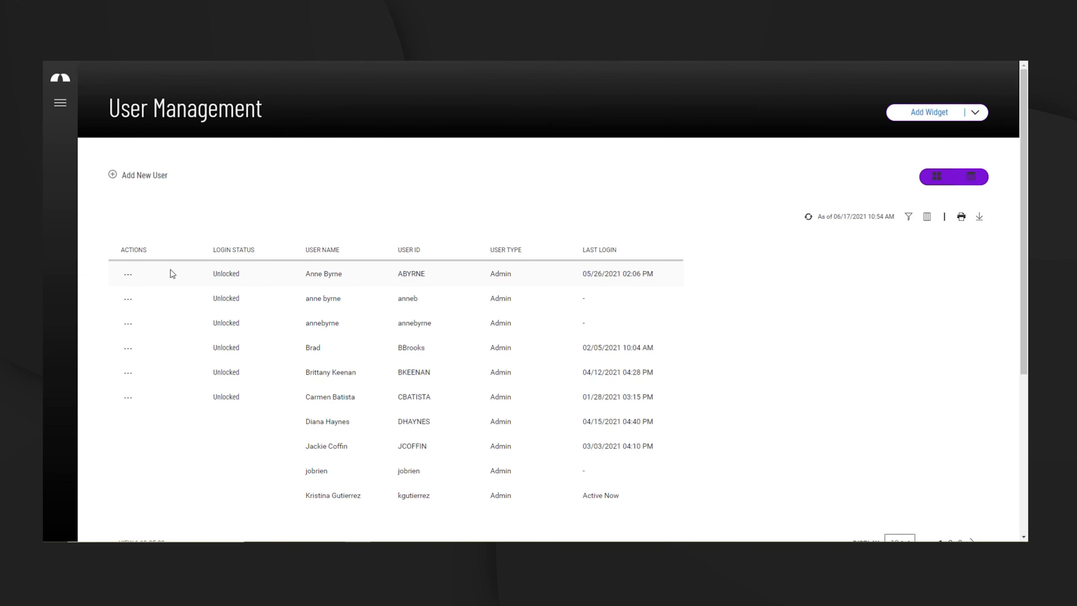
{"action": "left_click", "coordinate": [128, 298]}
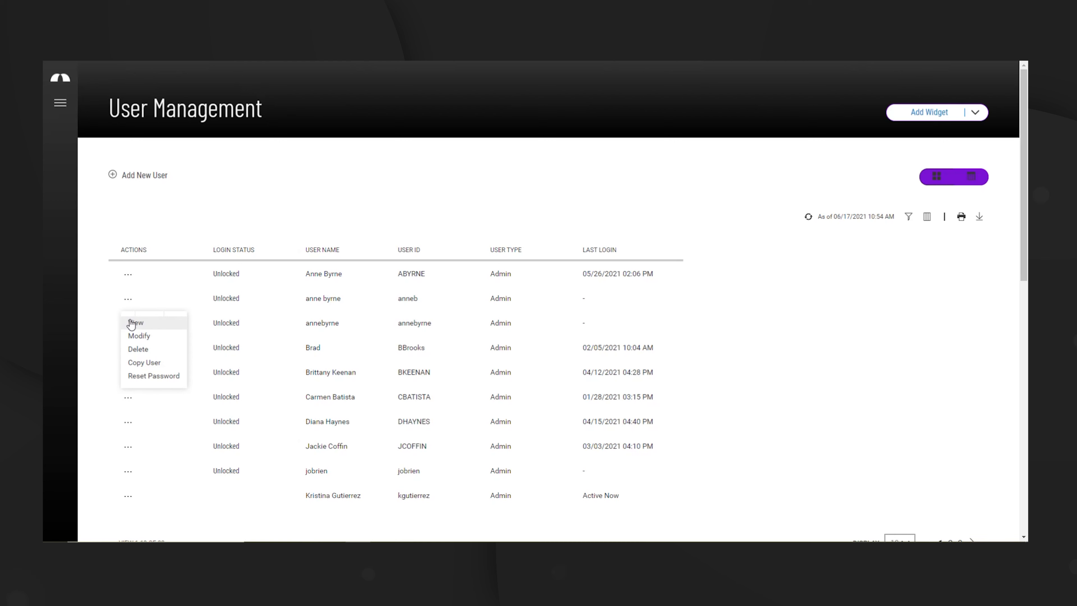
{"action": "mouse_move", "coordinate": [141, 350]}
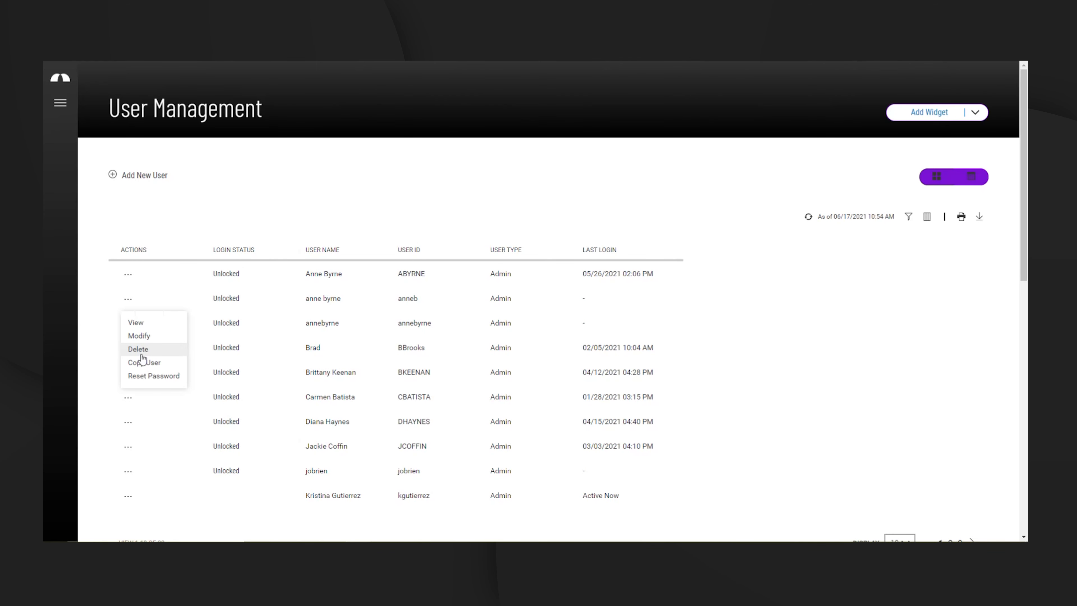
{"action": "mouse_move", "coordinate": [241, 20]}
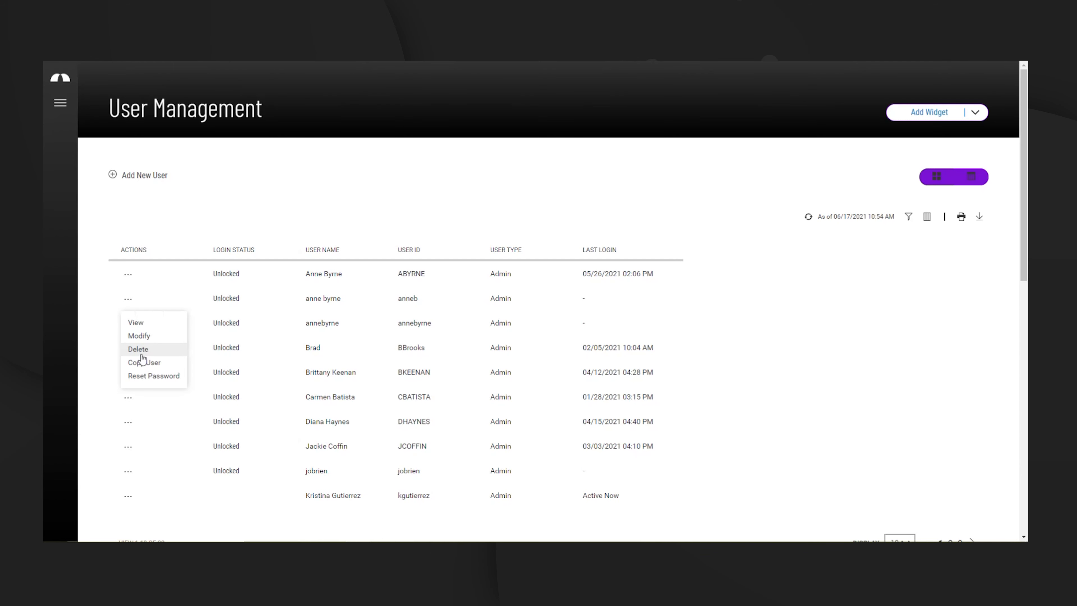
{"action": "mouse_move", "coordinate": [144, 362]}
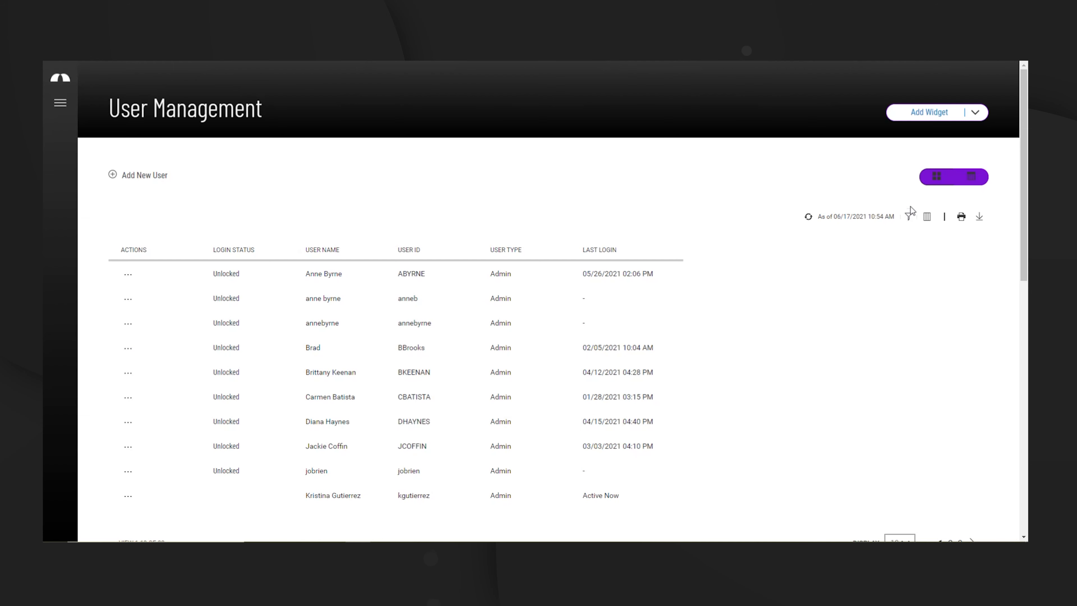
{"action": "mouse_move", "coordinate": [927, 216]}
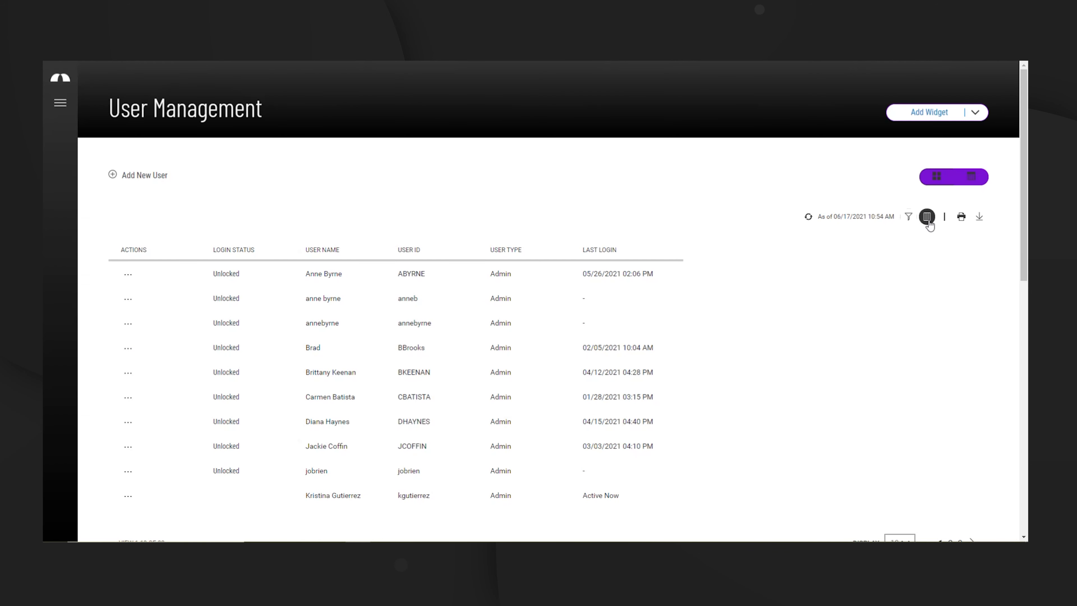
{"action": "mouse_move", "coordinate": [980, 216]}
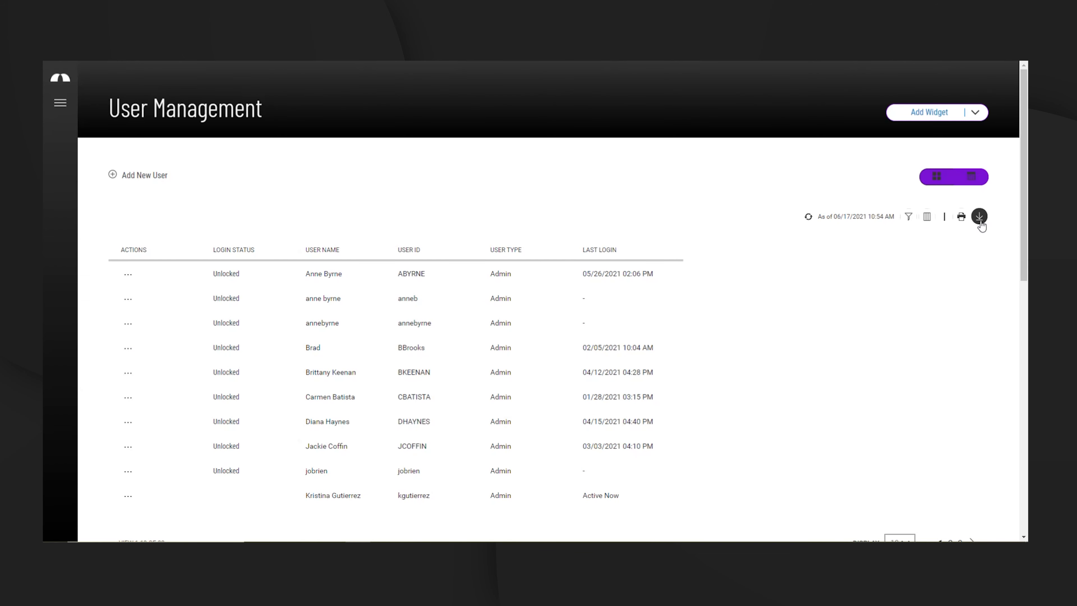
{"action": "mouse_move", "coordinate": [841, 321]}
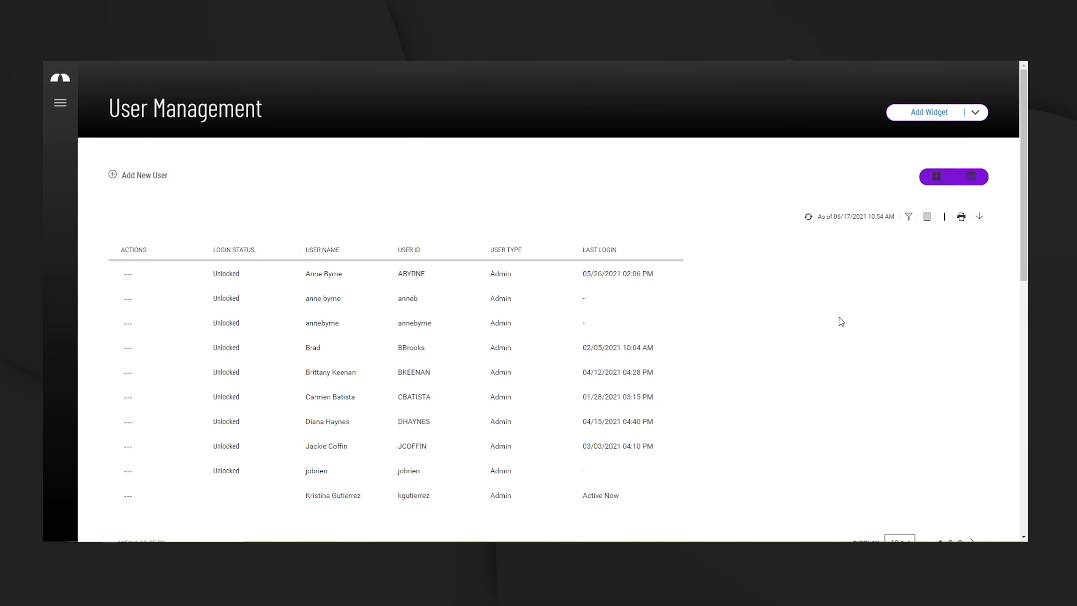